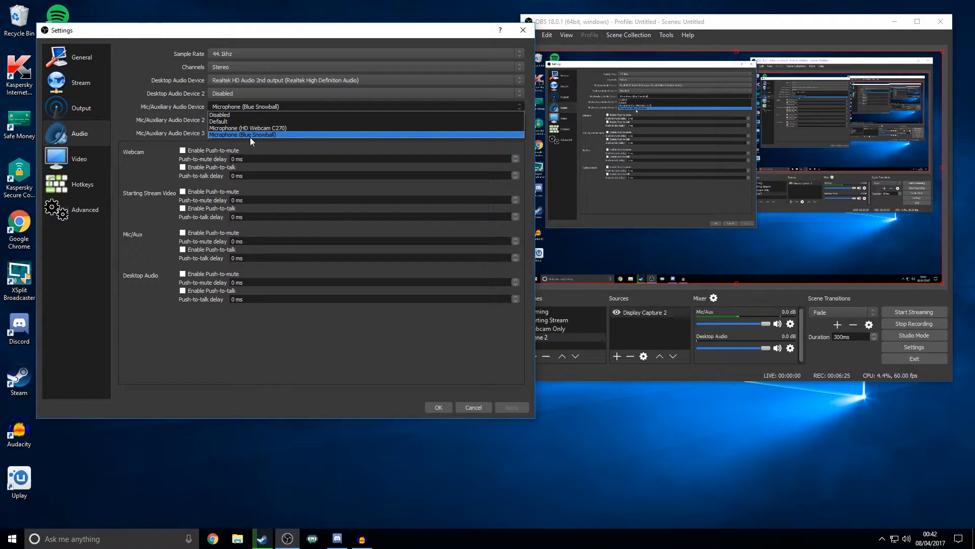
Choose Microphone (Blue Snowball) as the Mic/Auxiliary device and move on to Video settings.
left_click(242, 135)
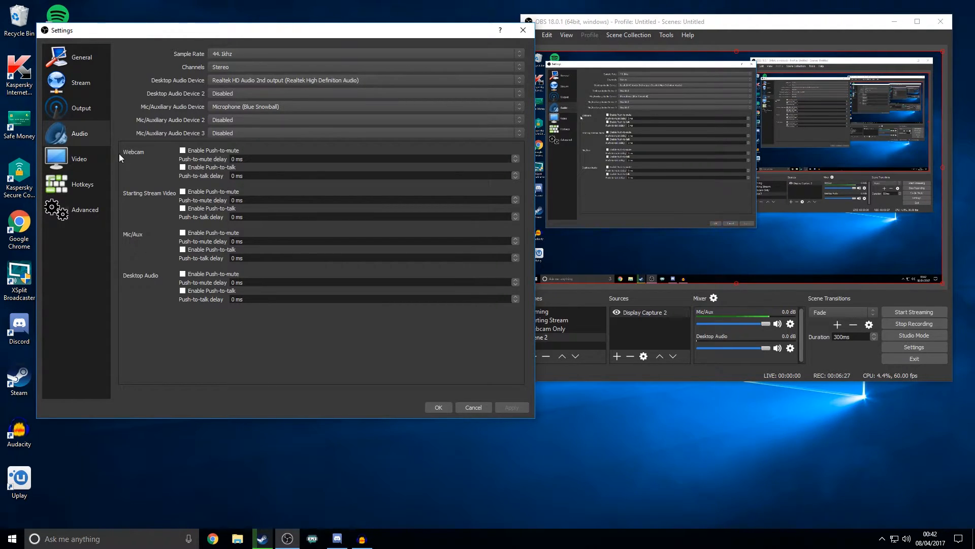
left_click(79, 159)
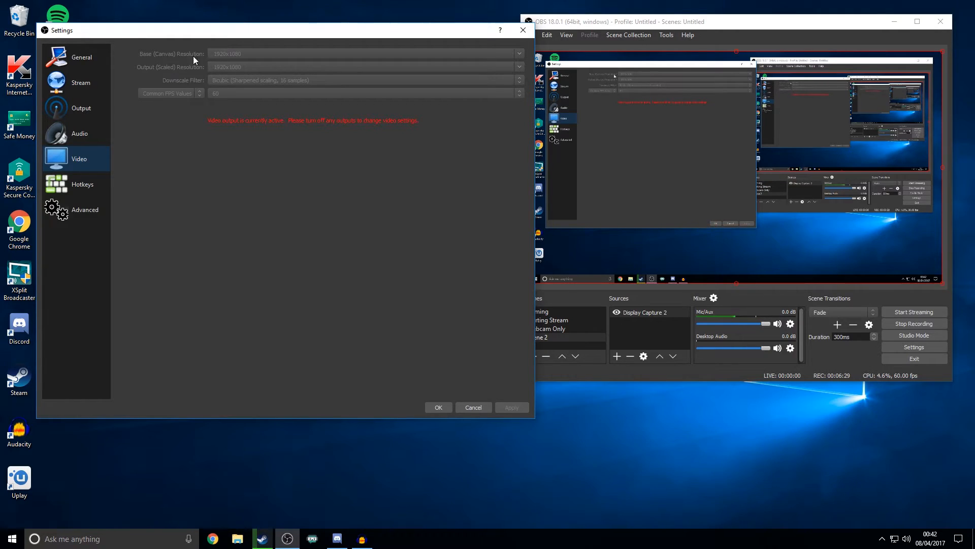
mouse_move(289, 57)
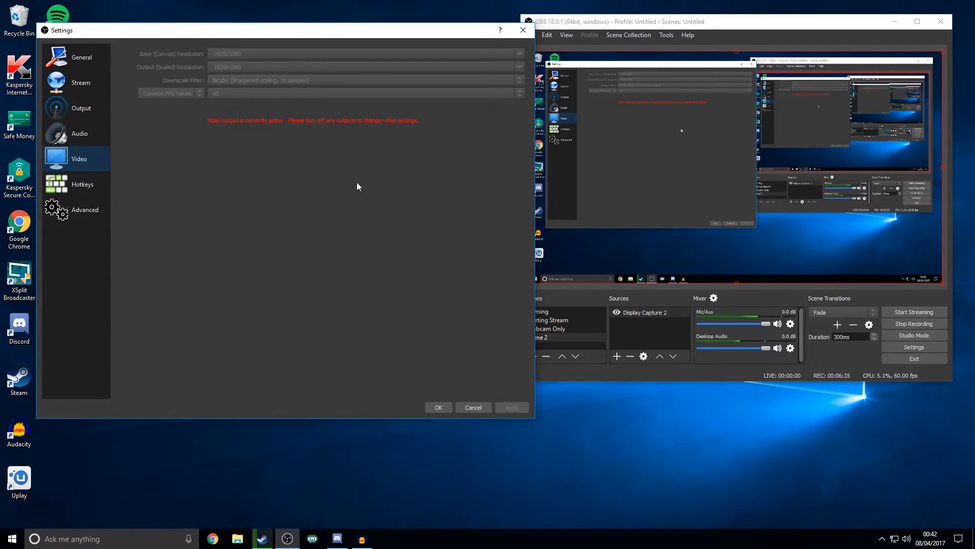
mouse_move(342, 187)
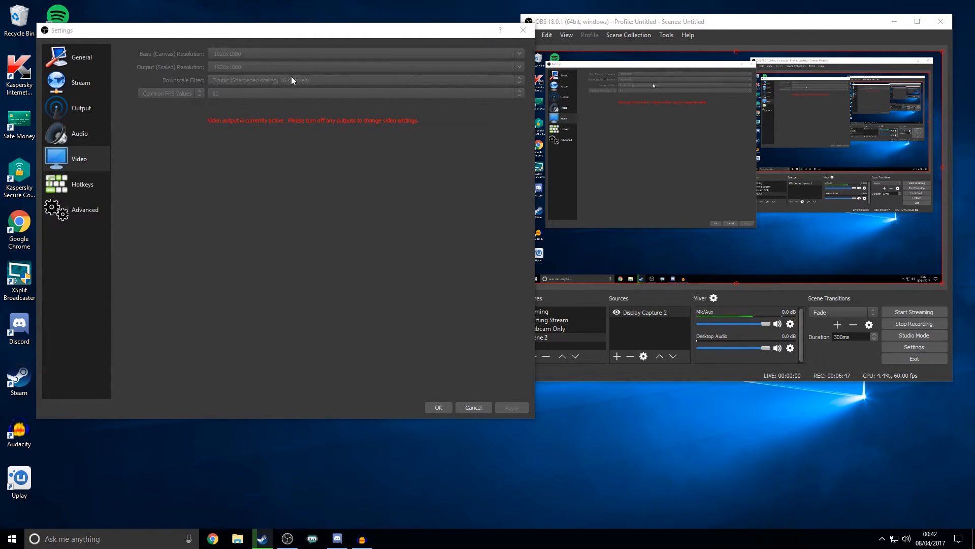
mouse_move(253, 166)
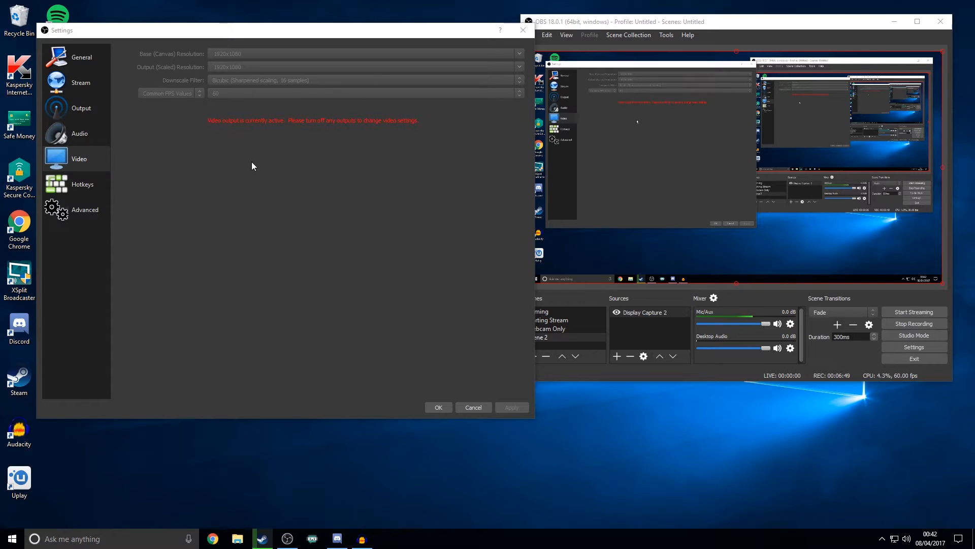
left_click(81, 108)
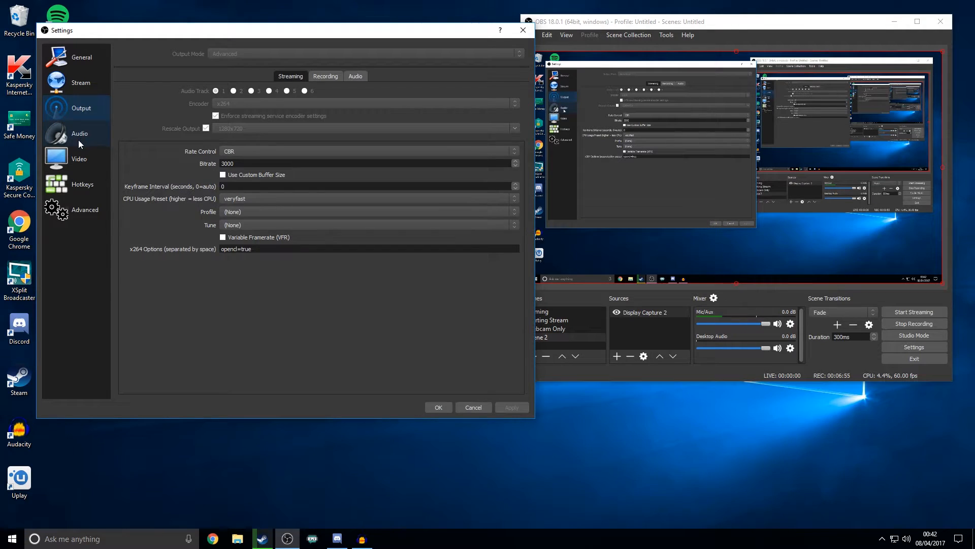
left_click(79, 159)
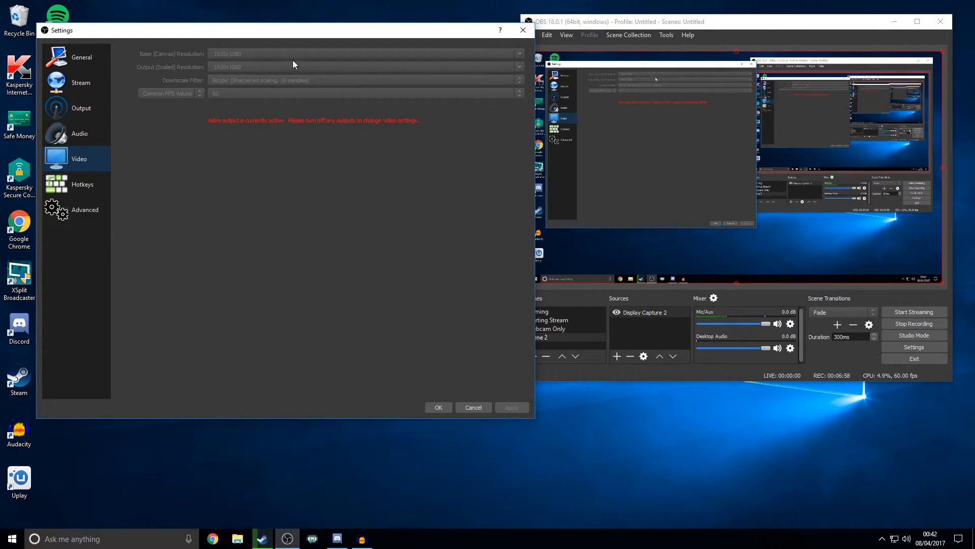
mouse_move(161, 67)
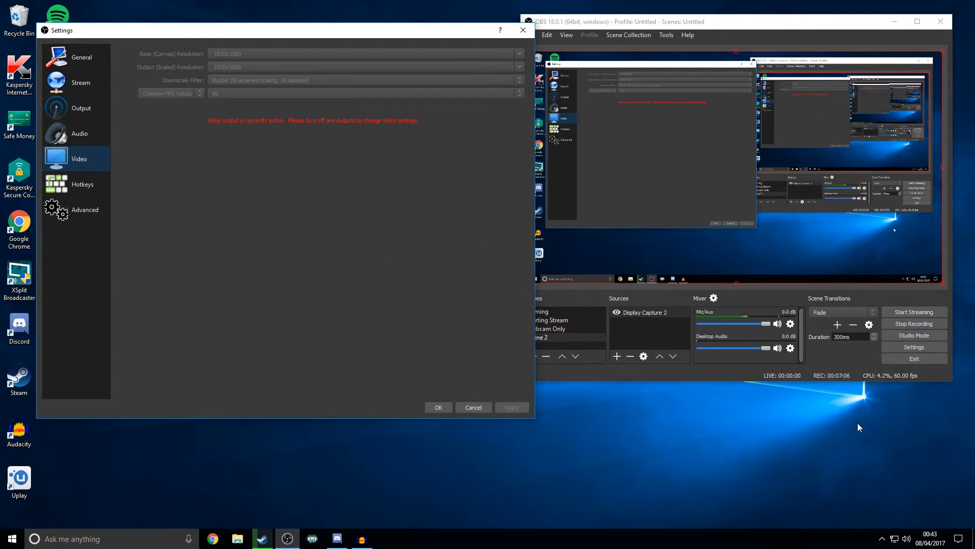
mouse_move(752, 487)
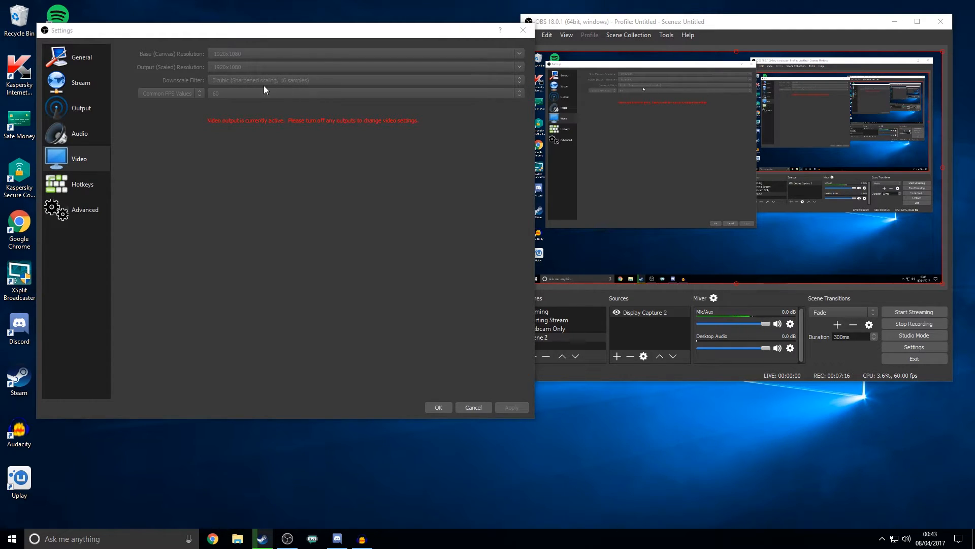
mouse_move(420, 99)
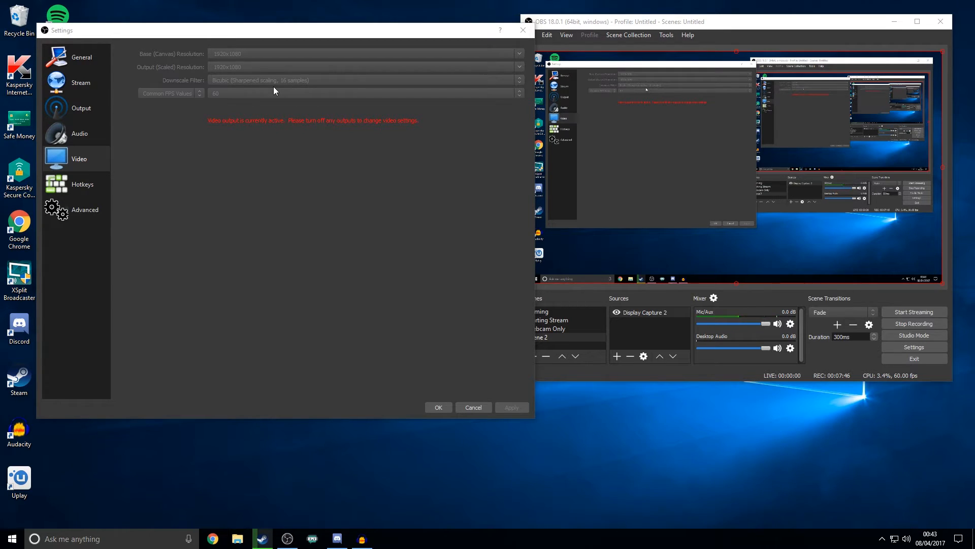
Pass through Hotkeys to the Advanced page and leave Process Priority at Normal.
left_click(82, 184)
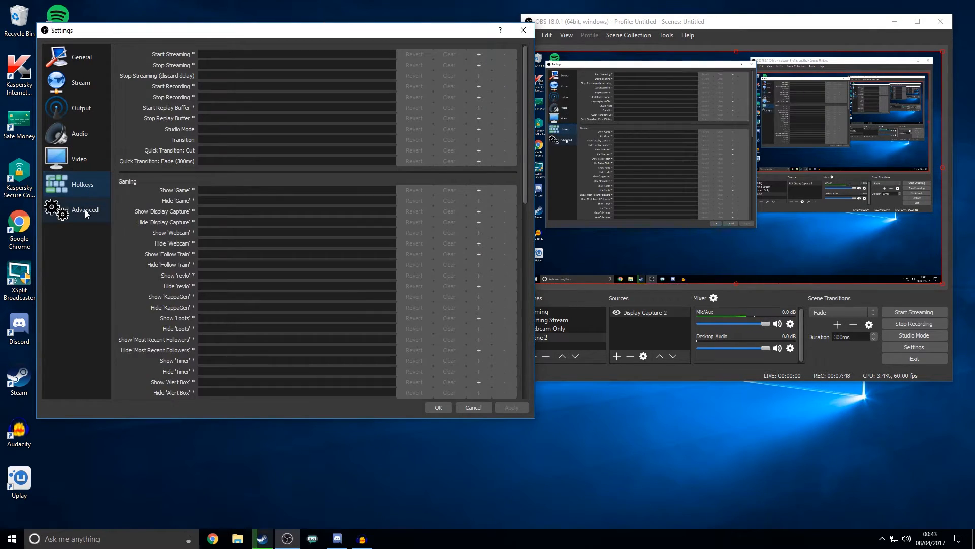
left_click(86, 209)
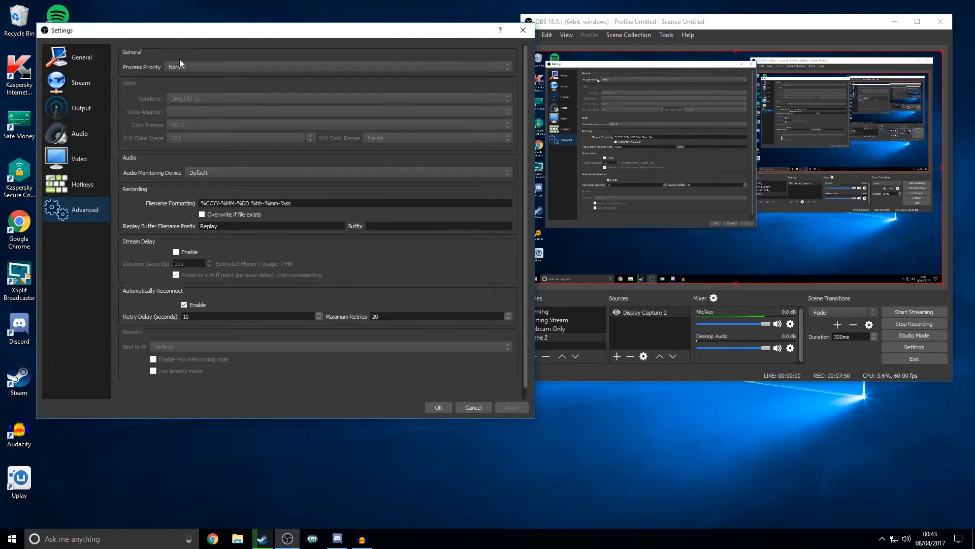
mouse_move(281, 69)
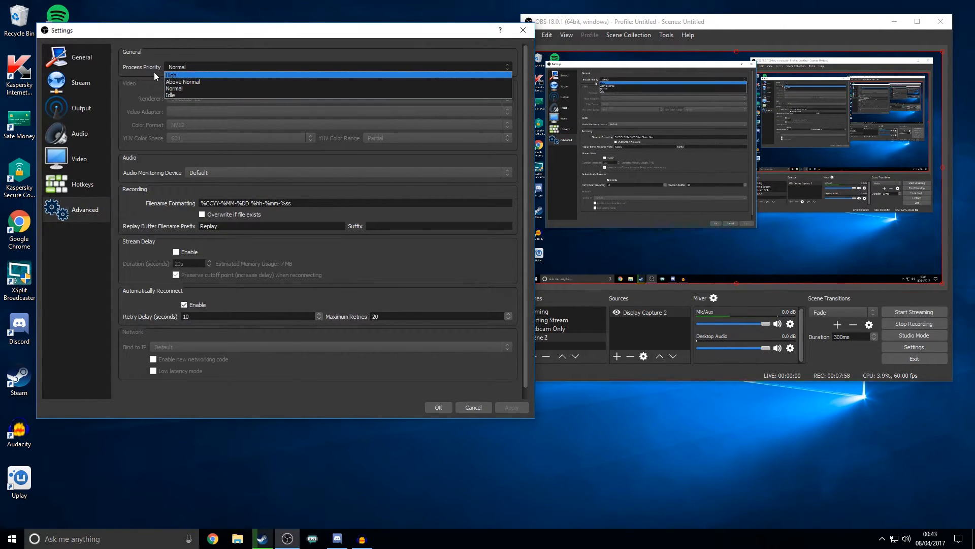
left_click(176, 87)
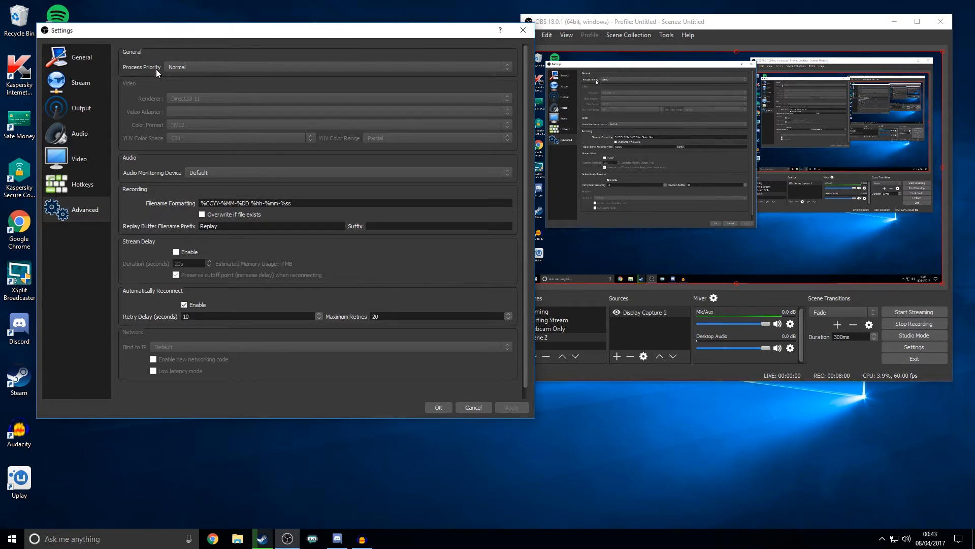
mouse_move(642, 319)
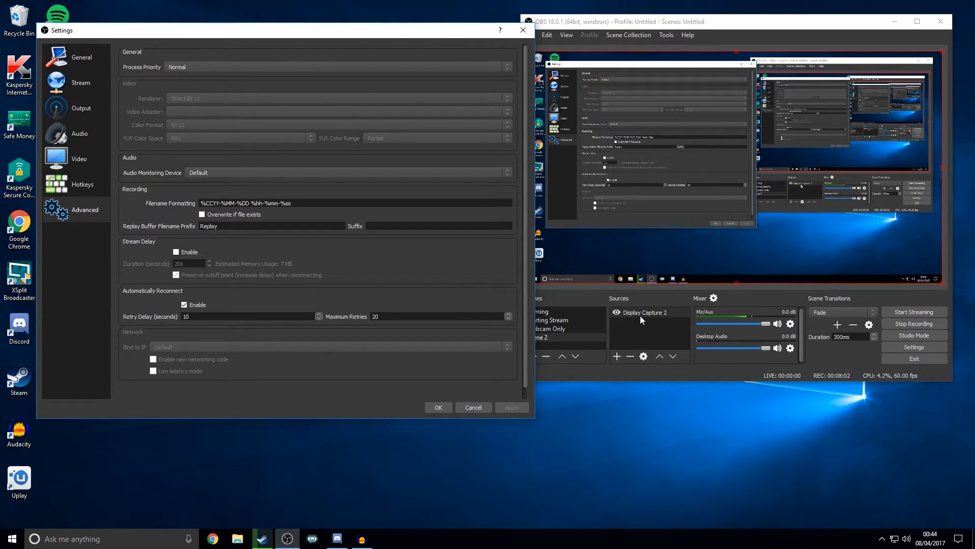
mouse_move(652, 335)
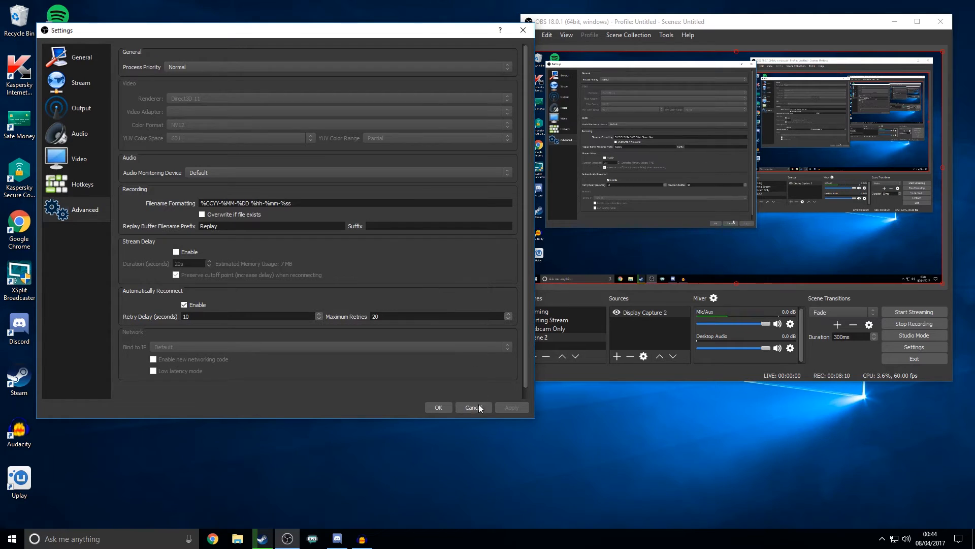
Cancel out of the Settings dialog, returning to the maximized main window.
left_click(474, 407)
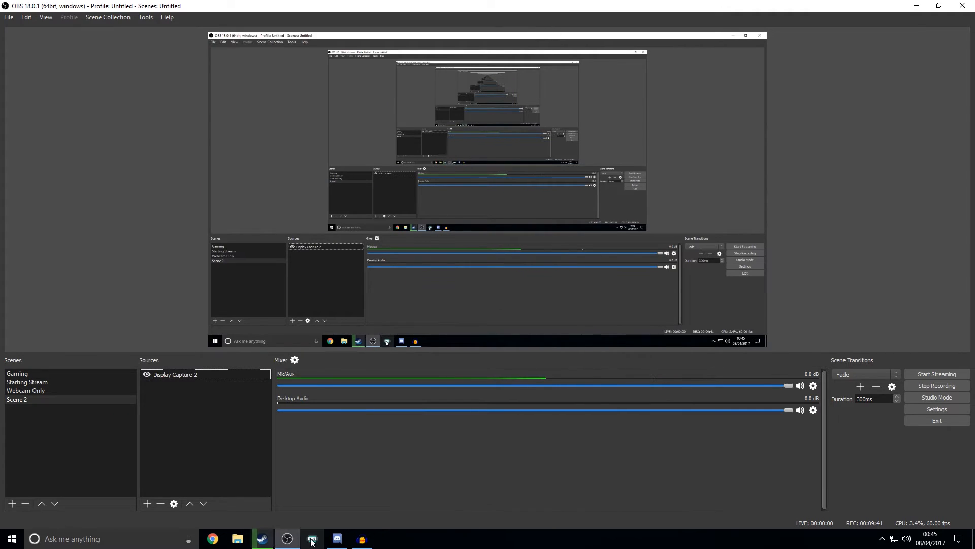
left_click(313, 538)
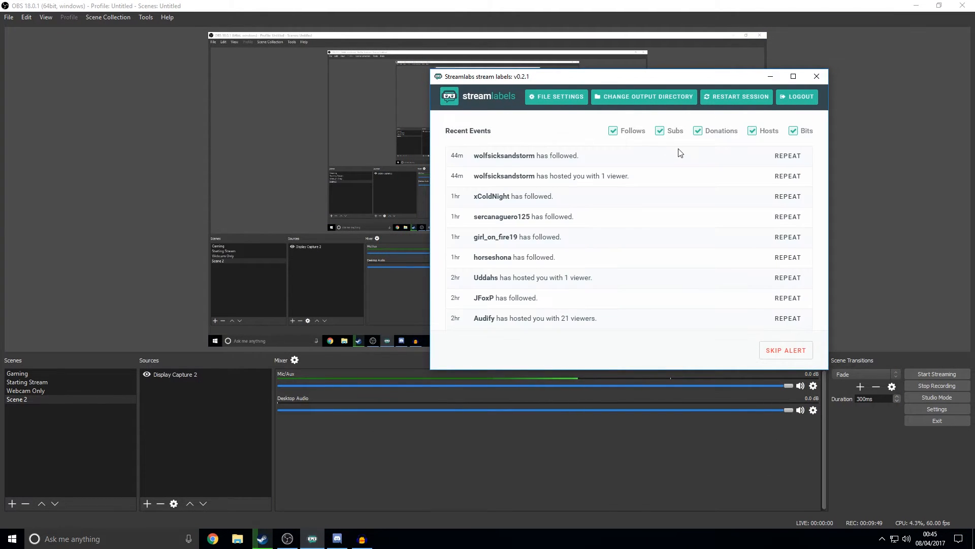
scroll("down", 3)
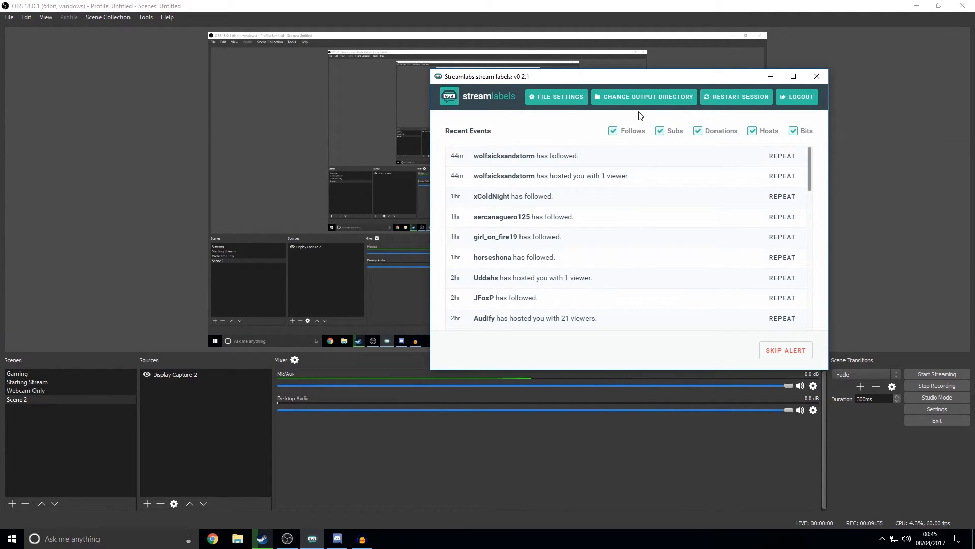
left_click(556, 97)
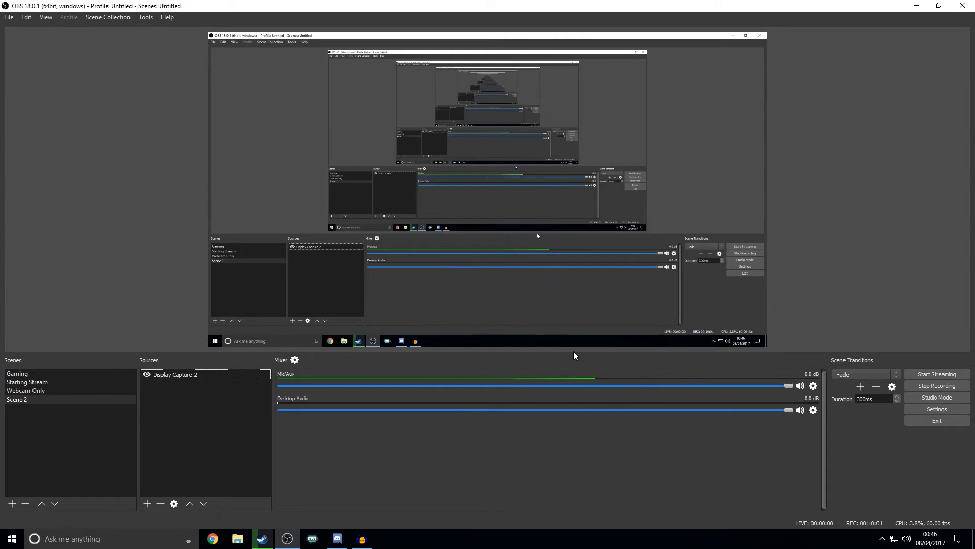
mouse_move(217, 446)
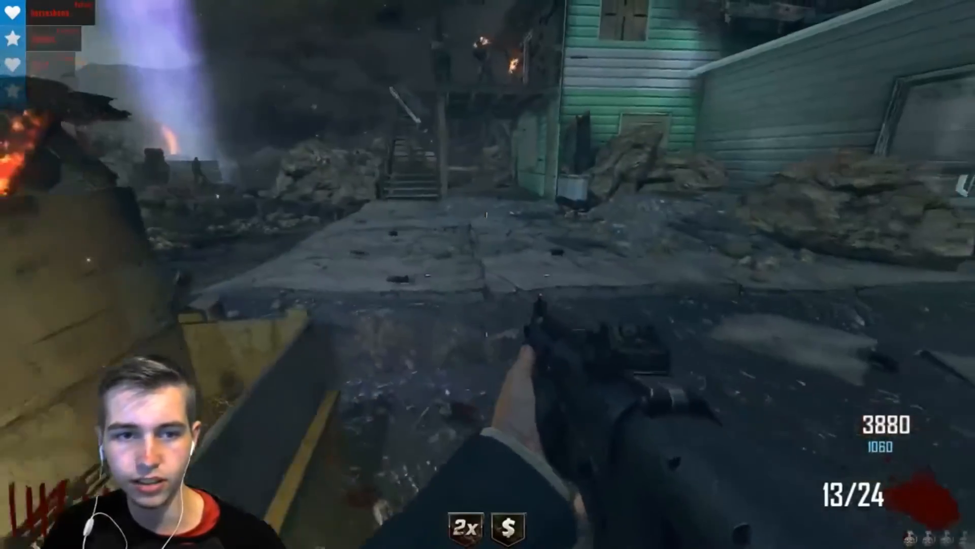
left_click(488, 274)
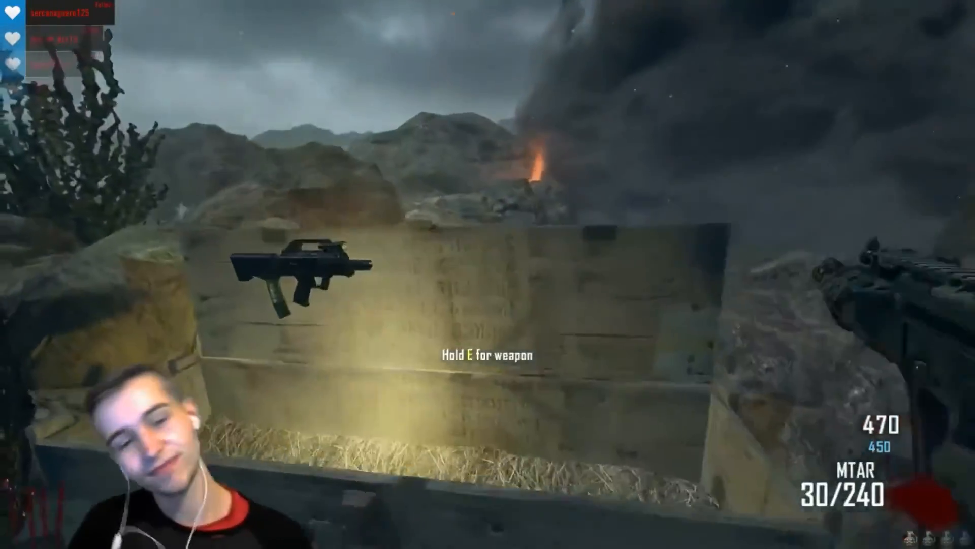
key("e")
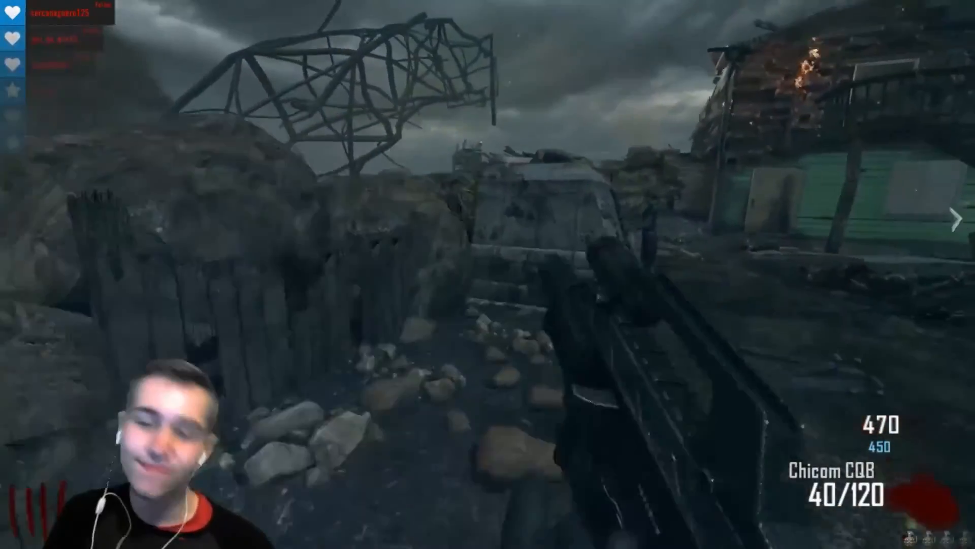